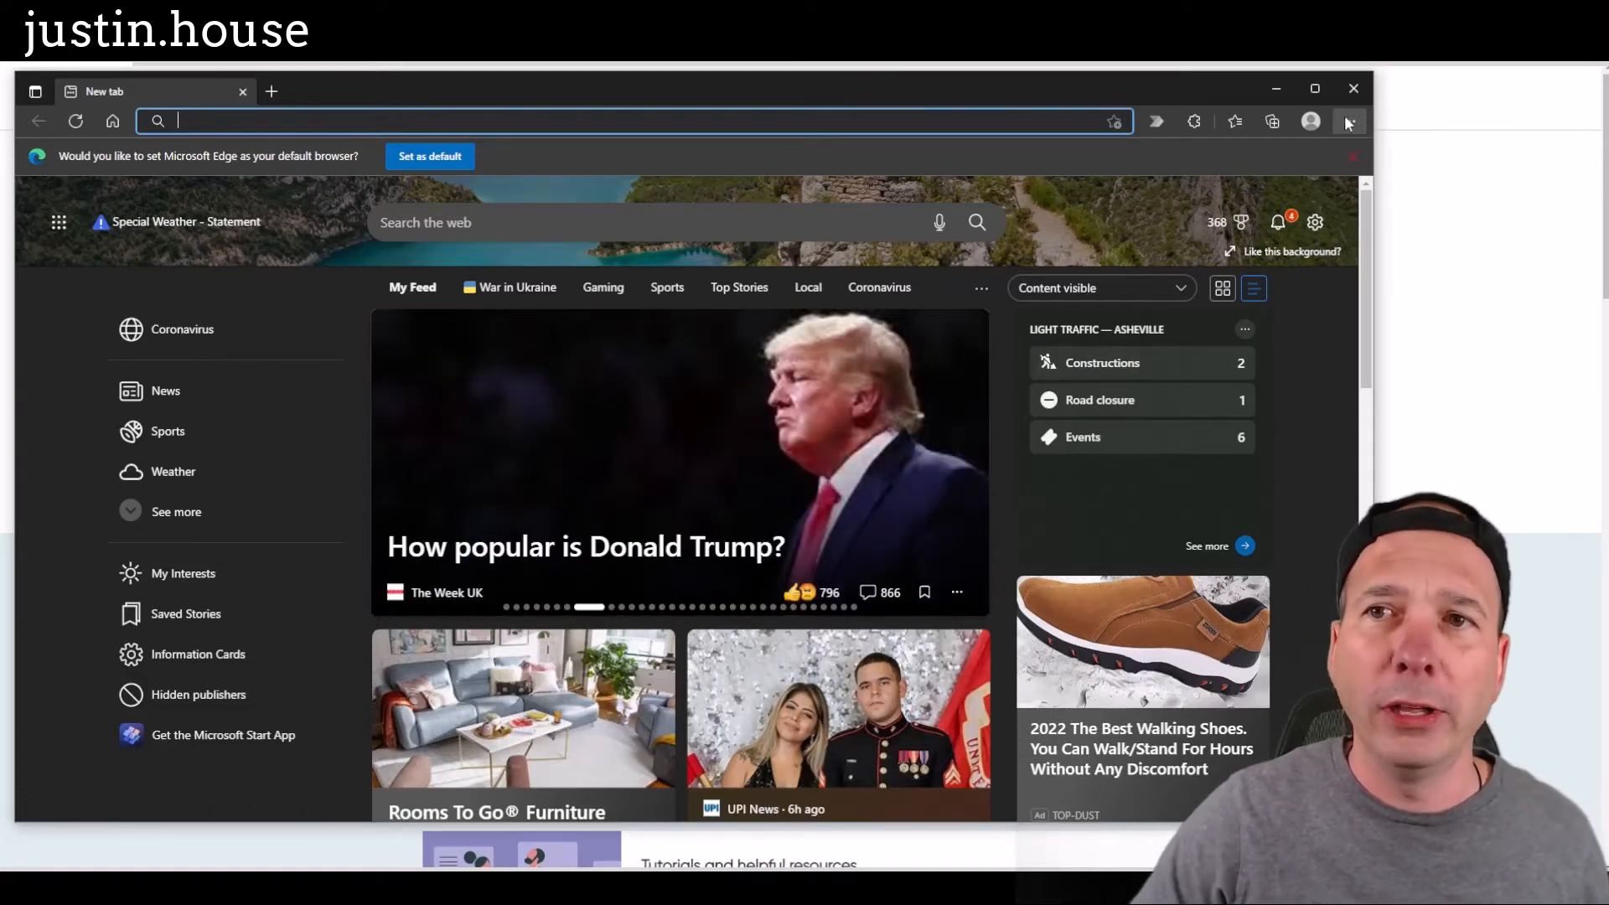
# Open the new tab page's layout settings from the gear icon.
pyautogui.click(1349, 121)
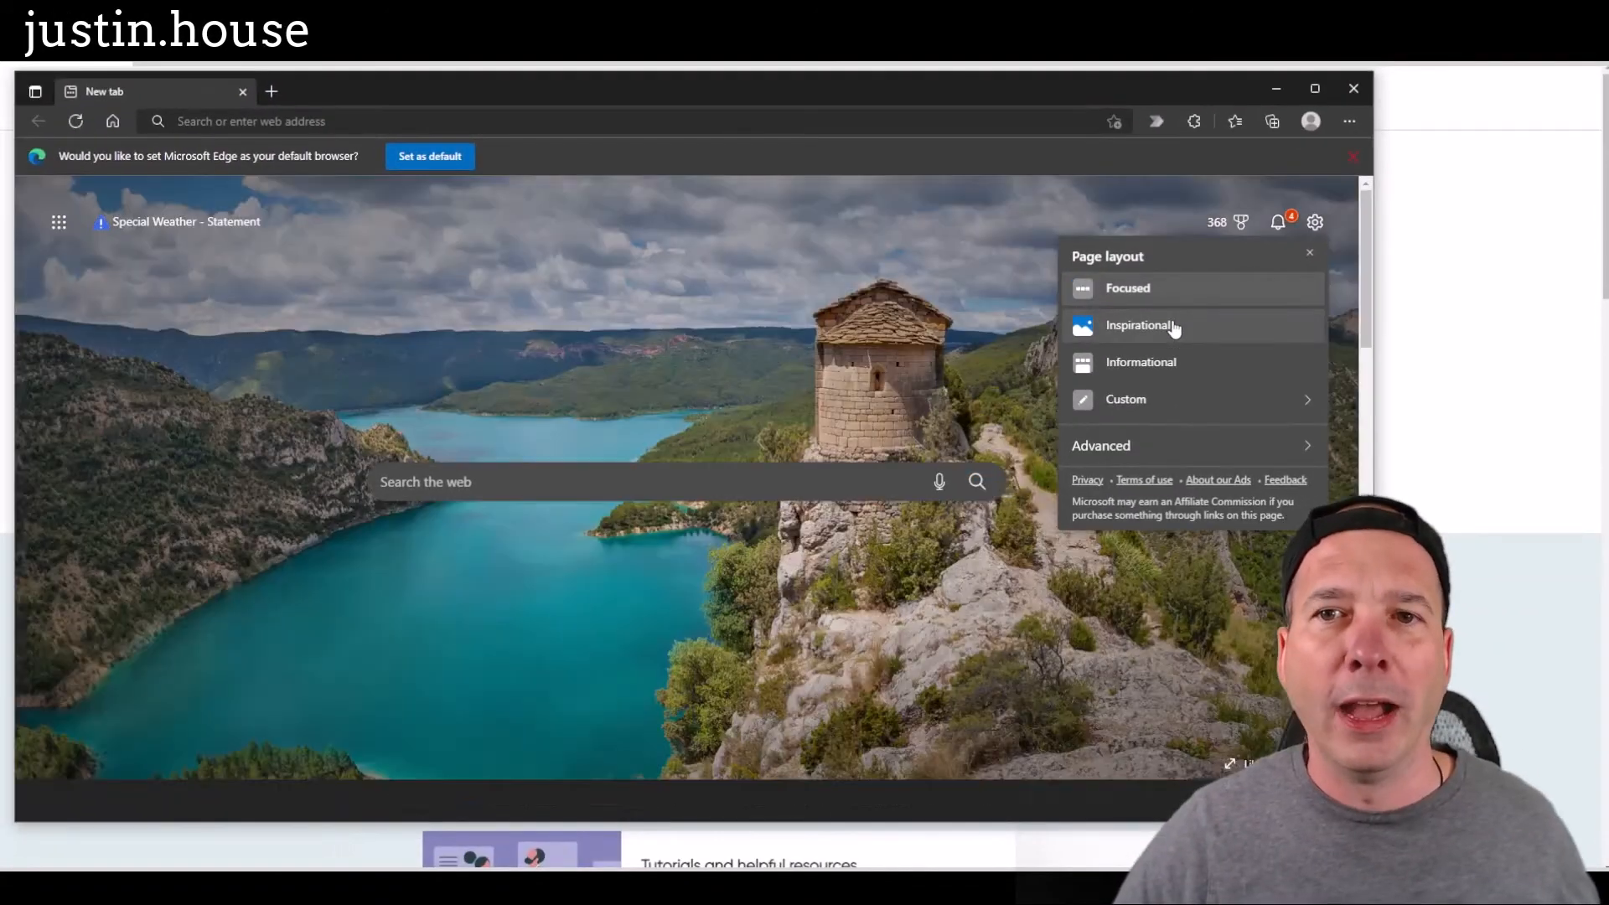
# Preview the Informational layout, then apply the Focused layout to the new tab page.
pyautogui.click(1140, 362)
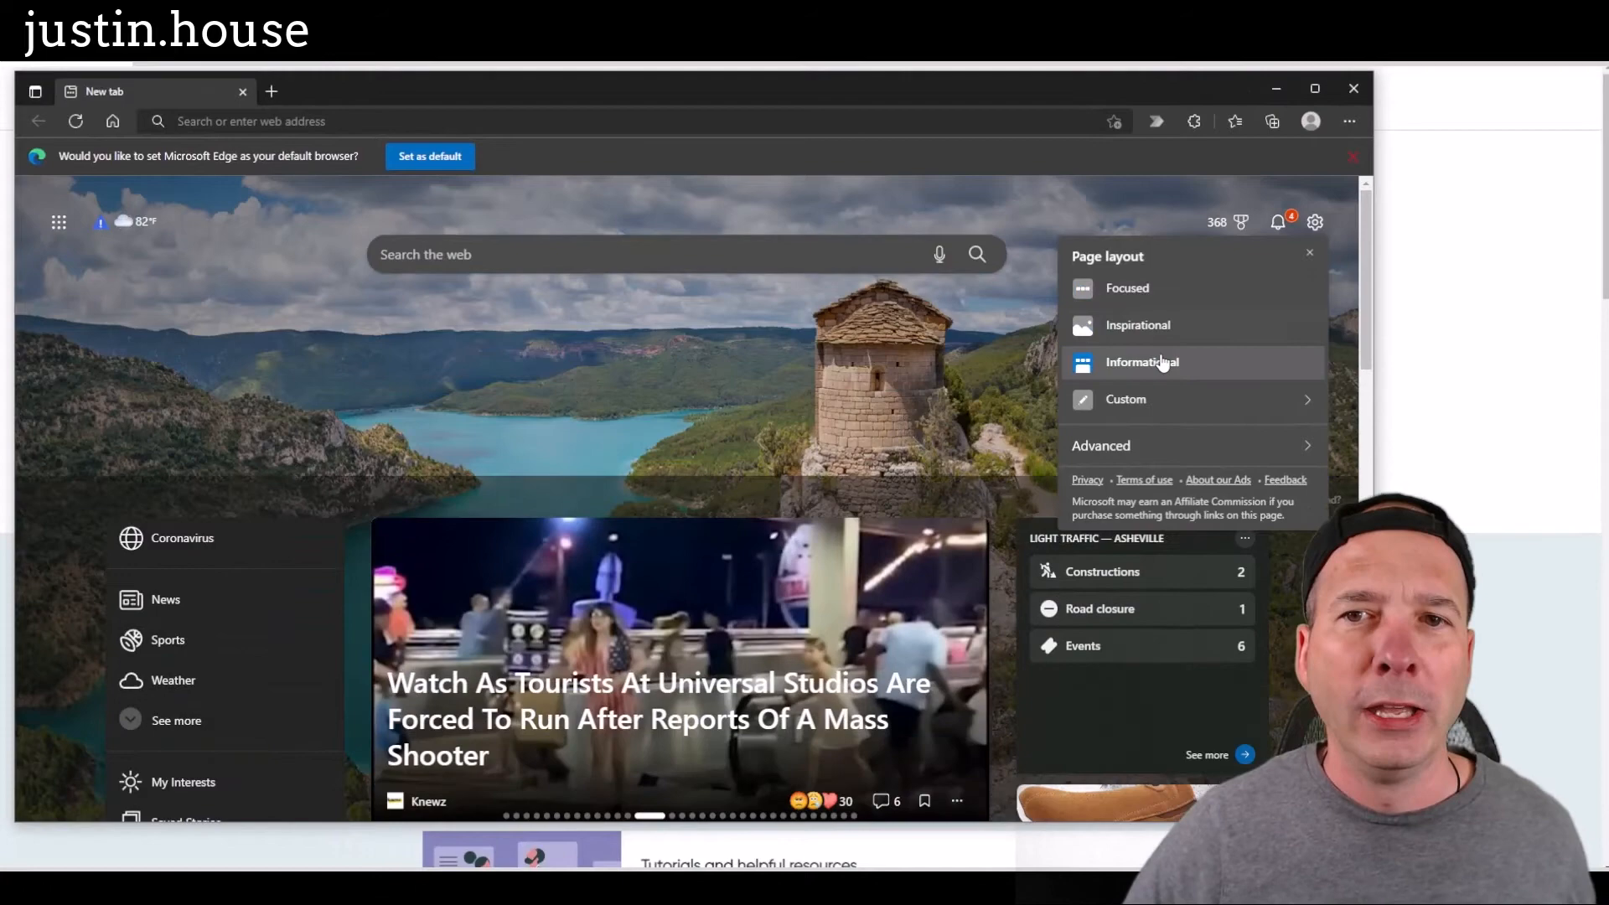
pyautogui.click(1142, 362)
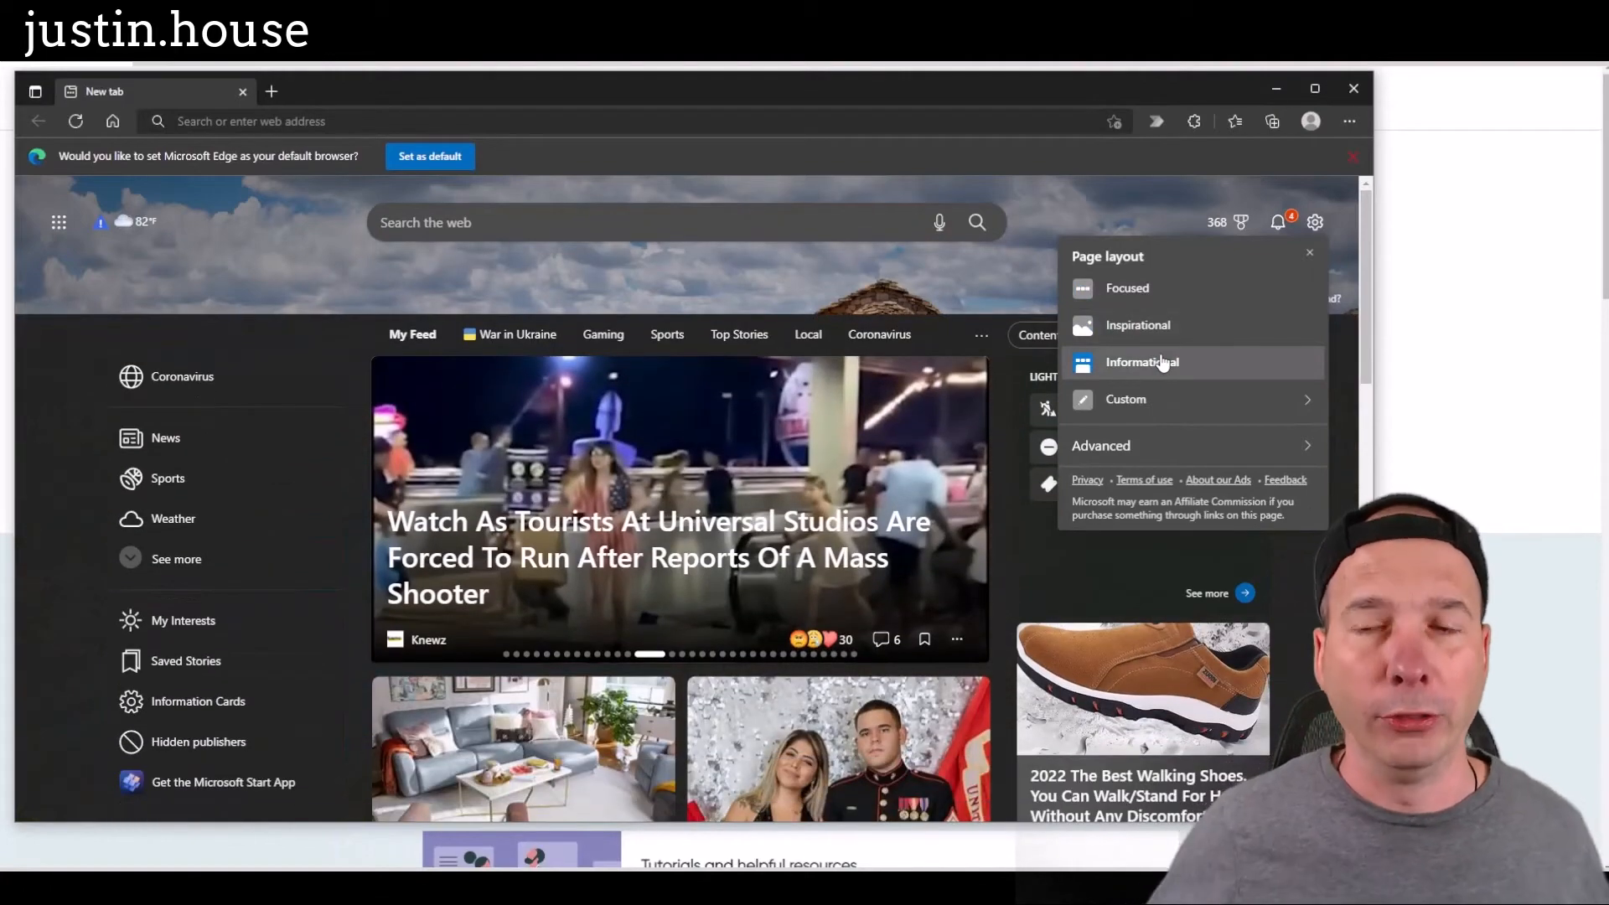
pyautogui.click(1127, 288)
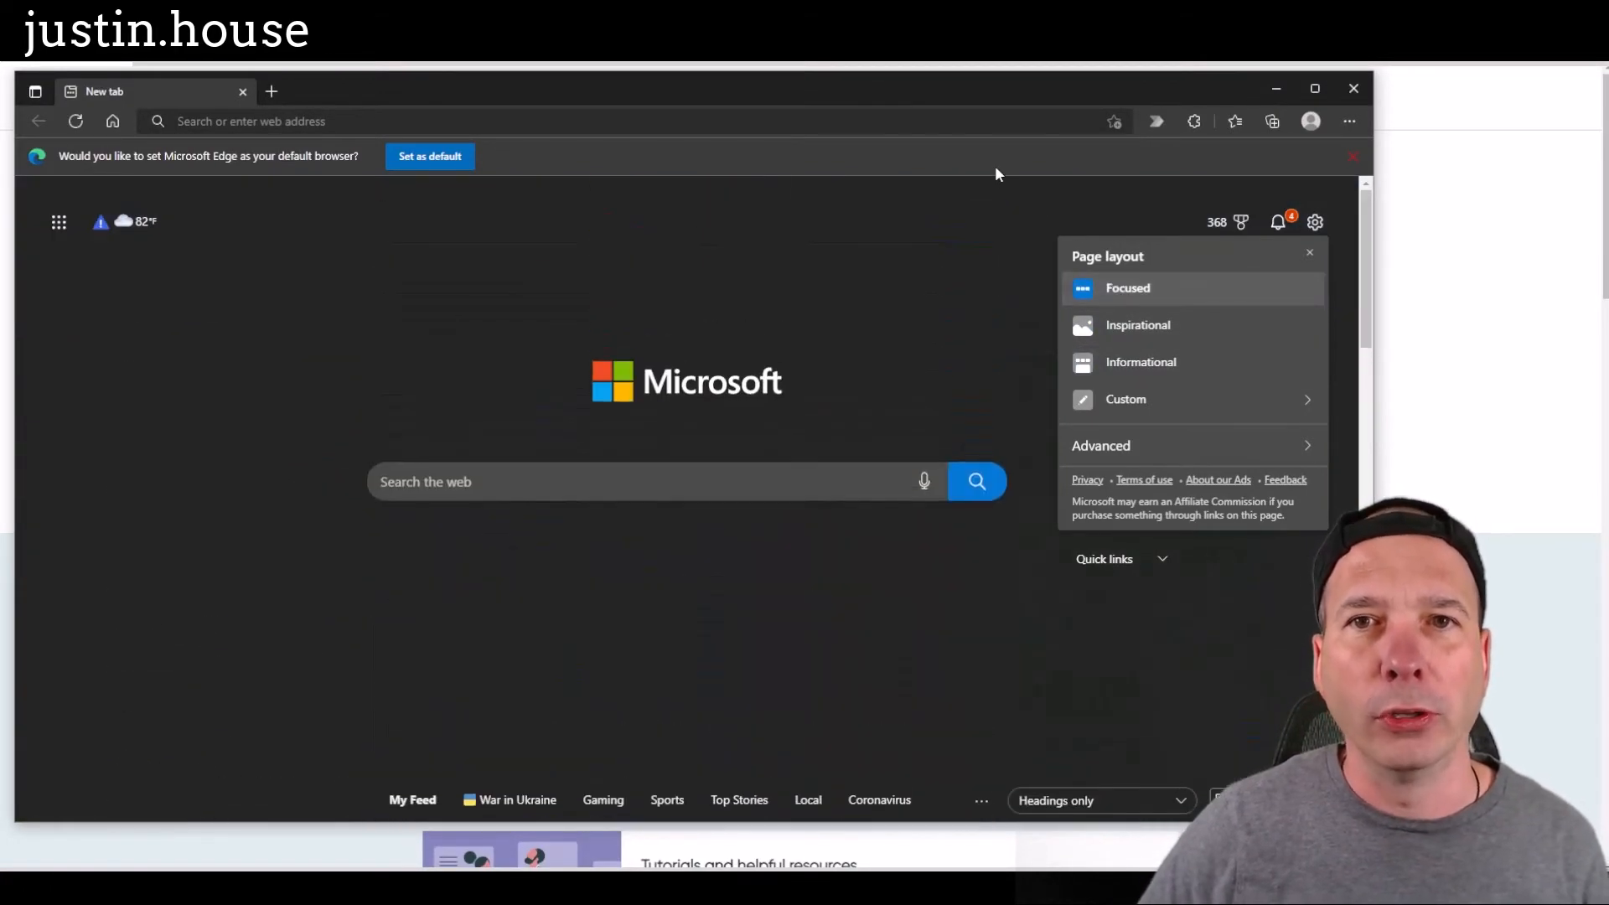